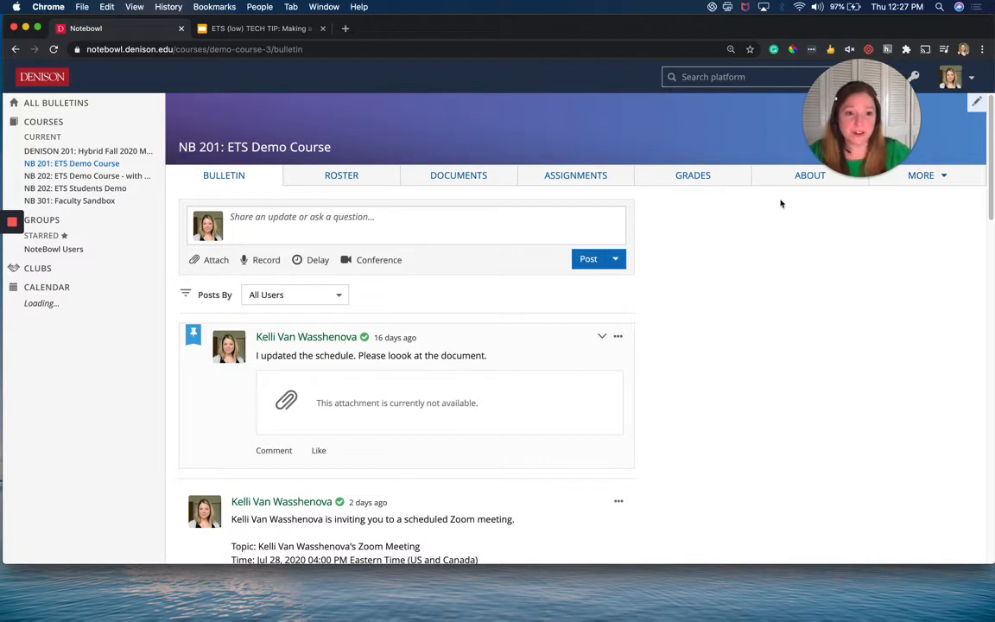
mouse_move(766, 191)
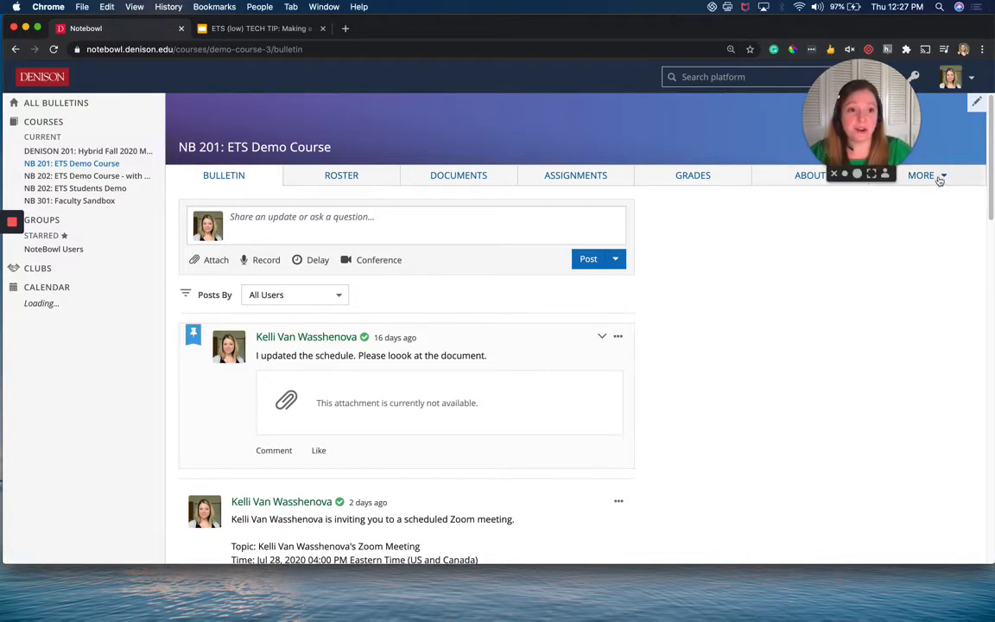
Switch NB 201 into 'View As Generic Student' preview mode from the More menu
click(921, 175)
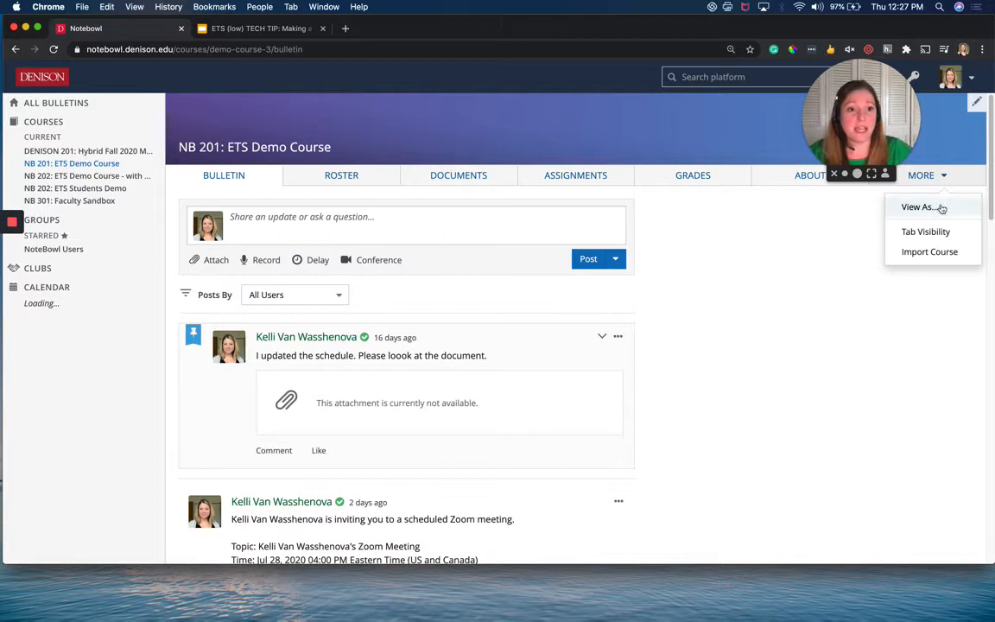
click(919, 207)
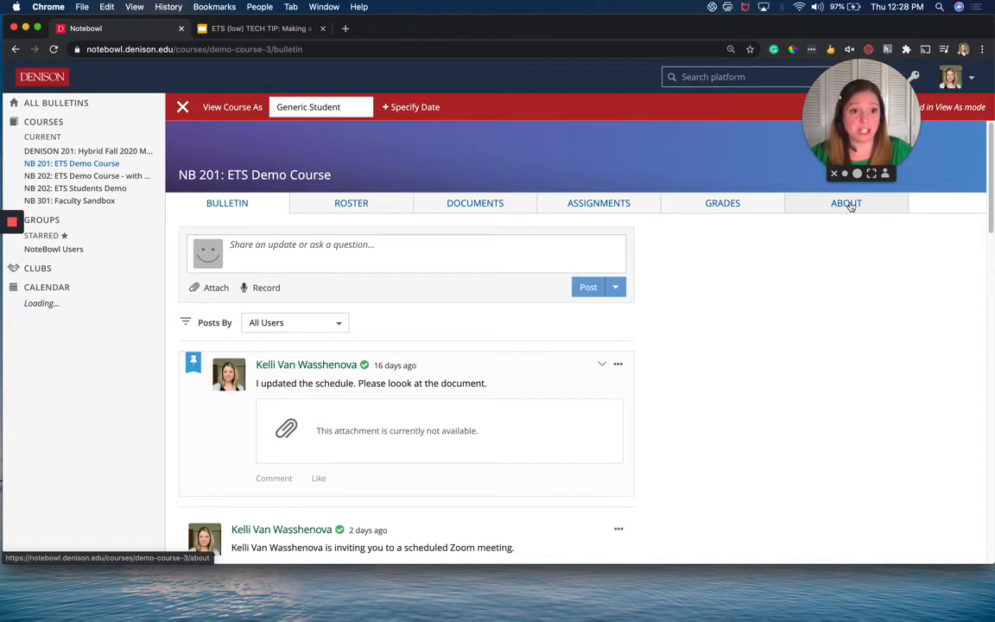
Show NB 201's About page with description, syllabus link and instructors
click(847, 202)
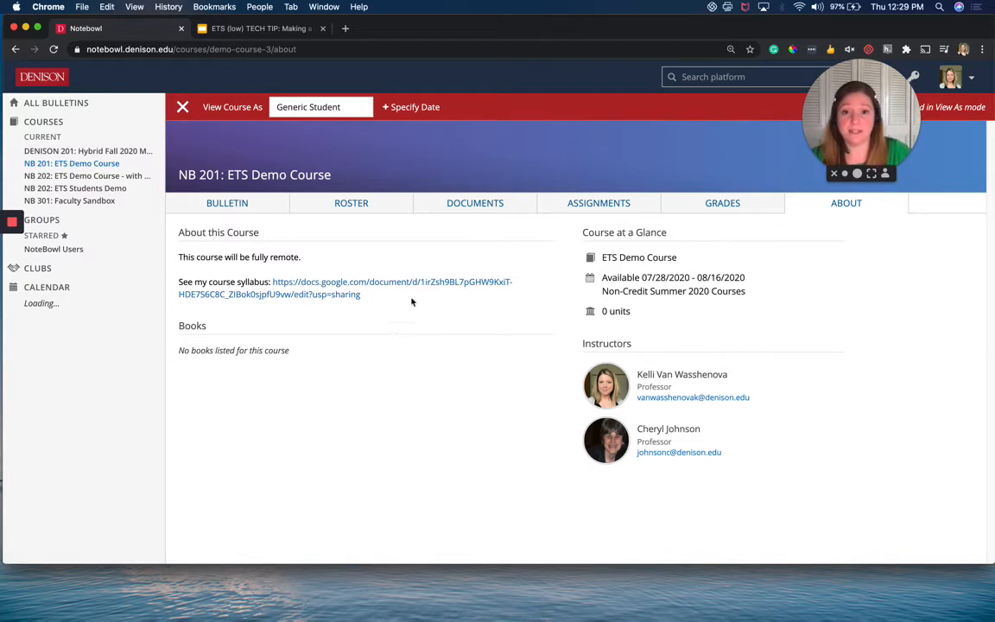
mouse_move(474, 204)
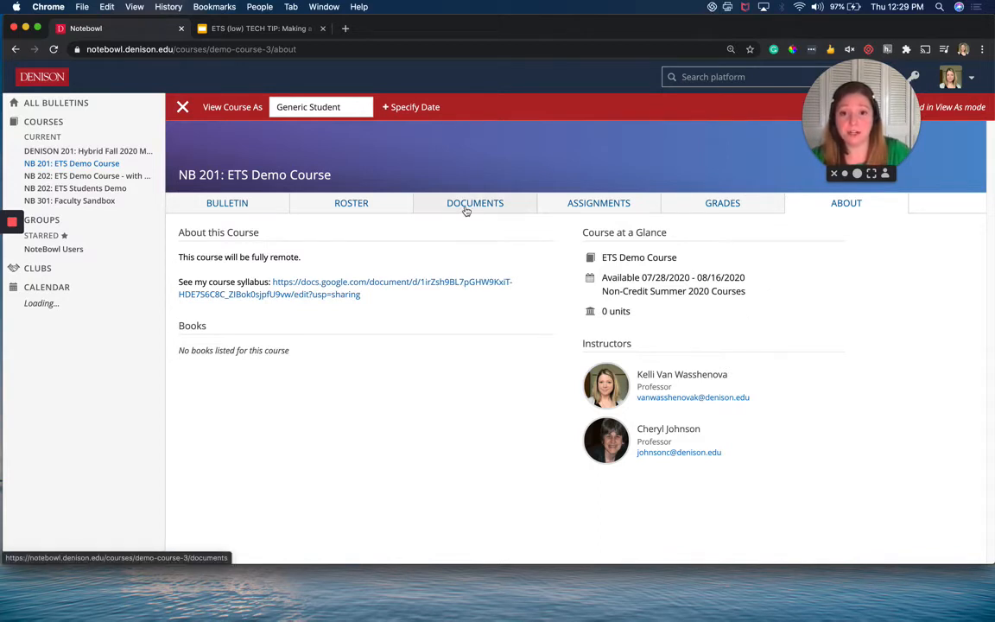
From Documents, enter the Course Info folder and launch its Syllabus link
click(474, 202)
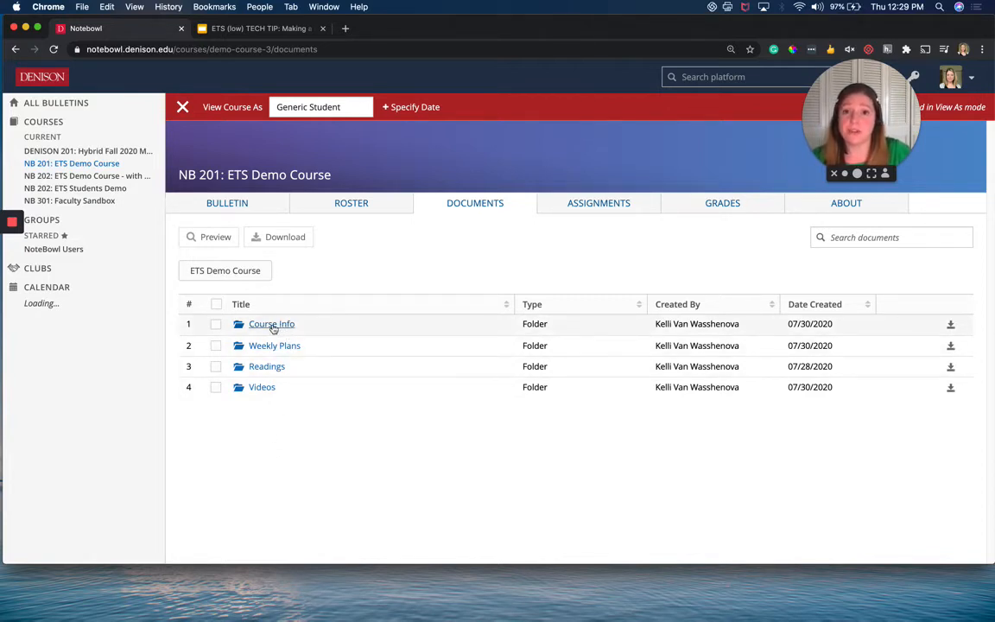
click(272, 323)
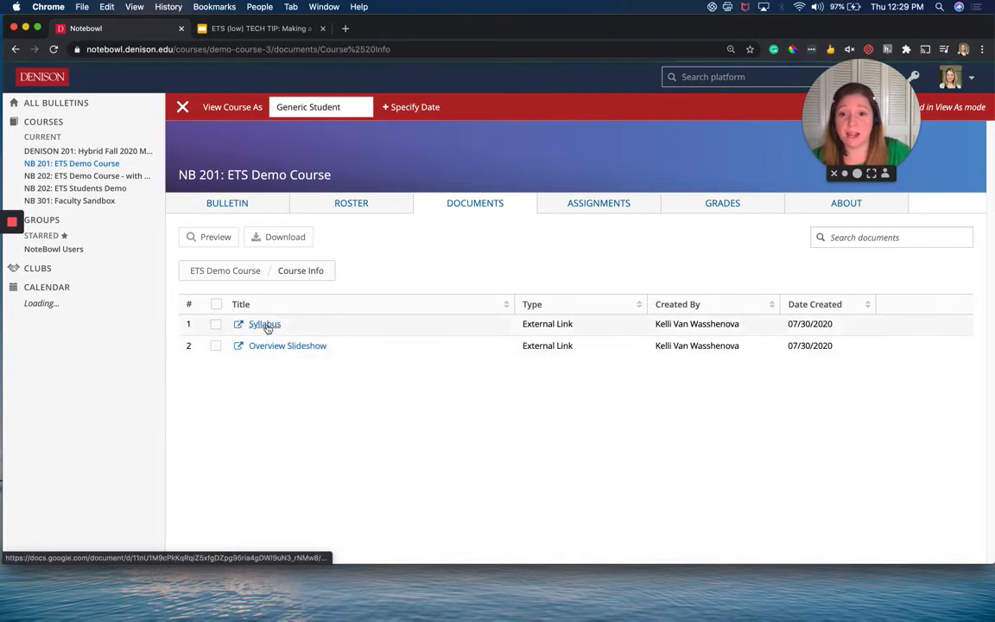
click(264, 325)
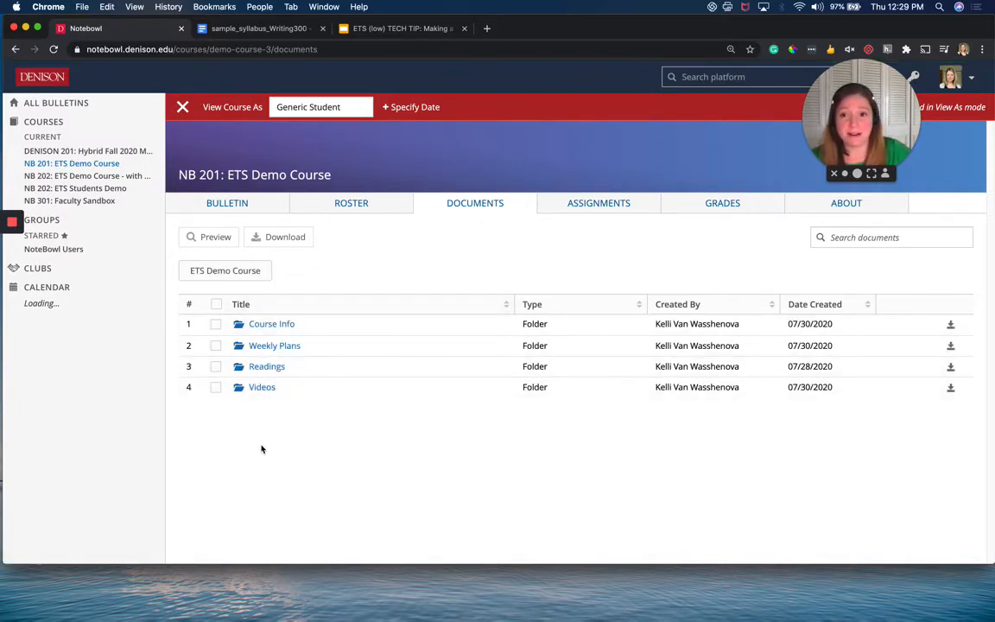
mouse_move(228, 204)
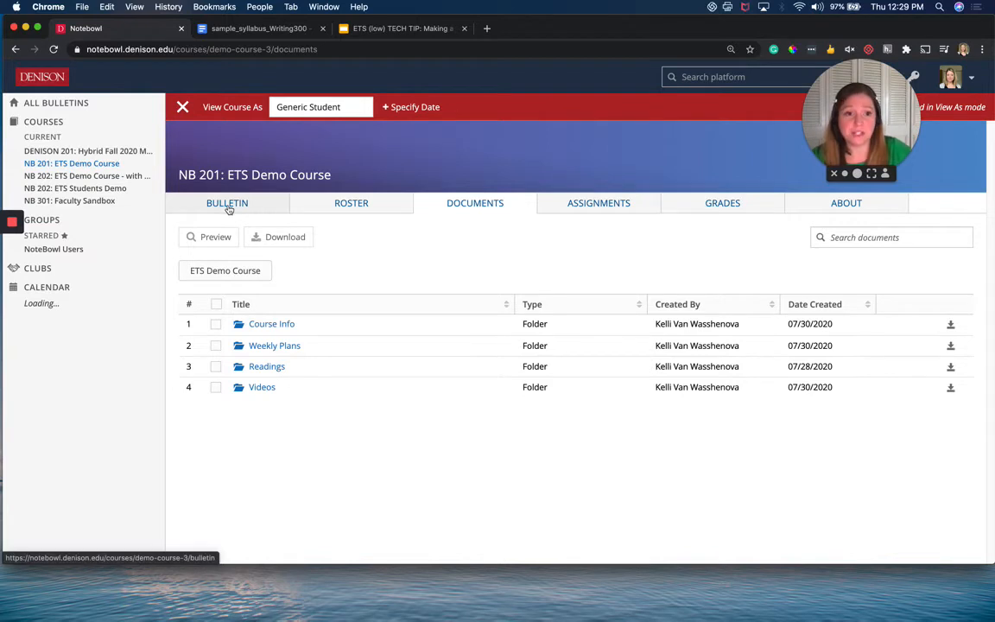
Return to NB 201's Bulletin feed with the share-an-update box
click(228, 204)
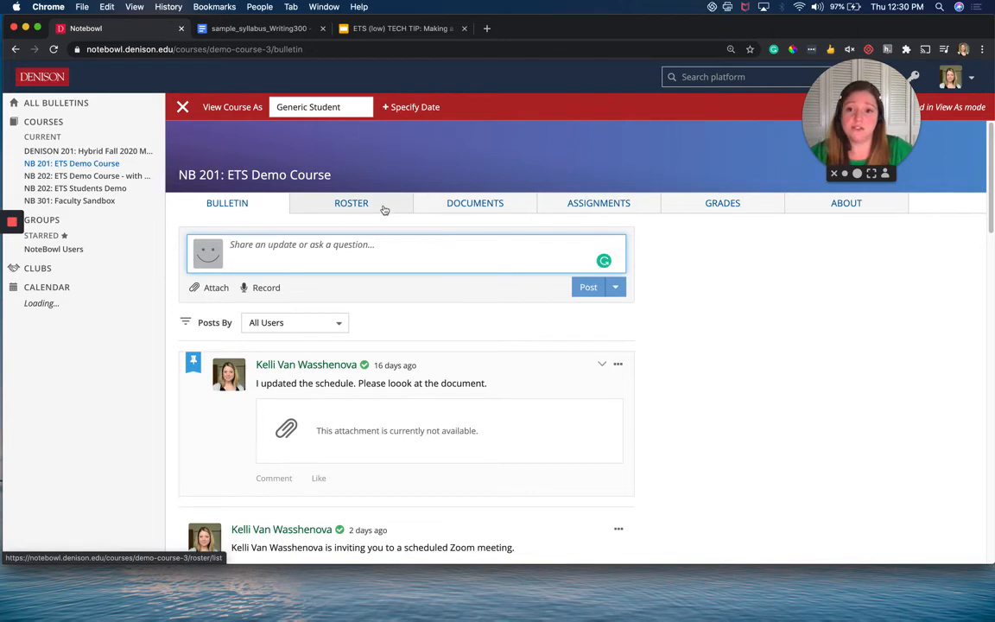
mouse_move(396, 212)
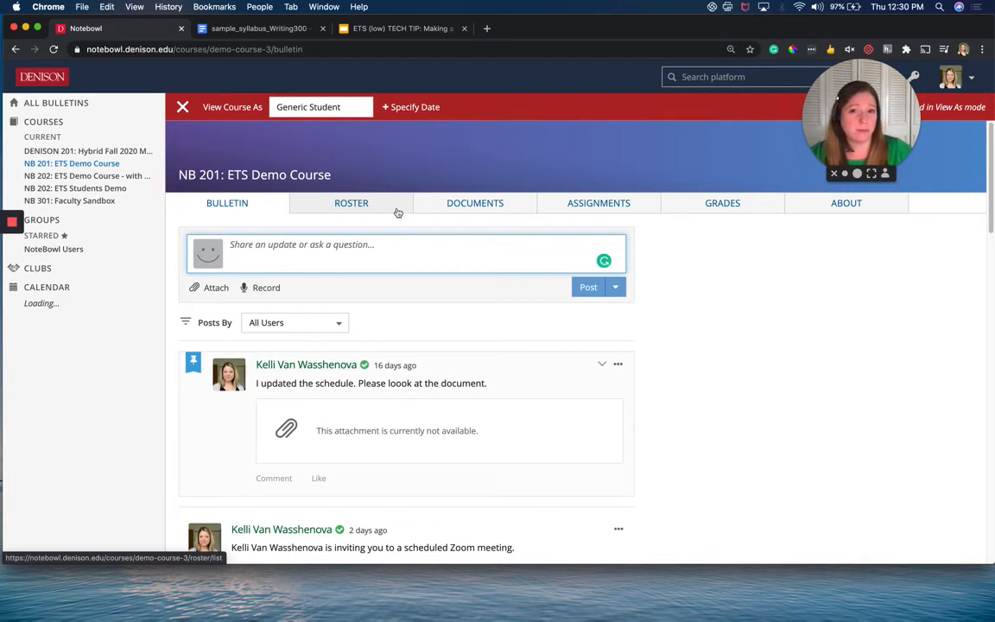
mouse_move(397, 211)
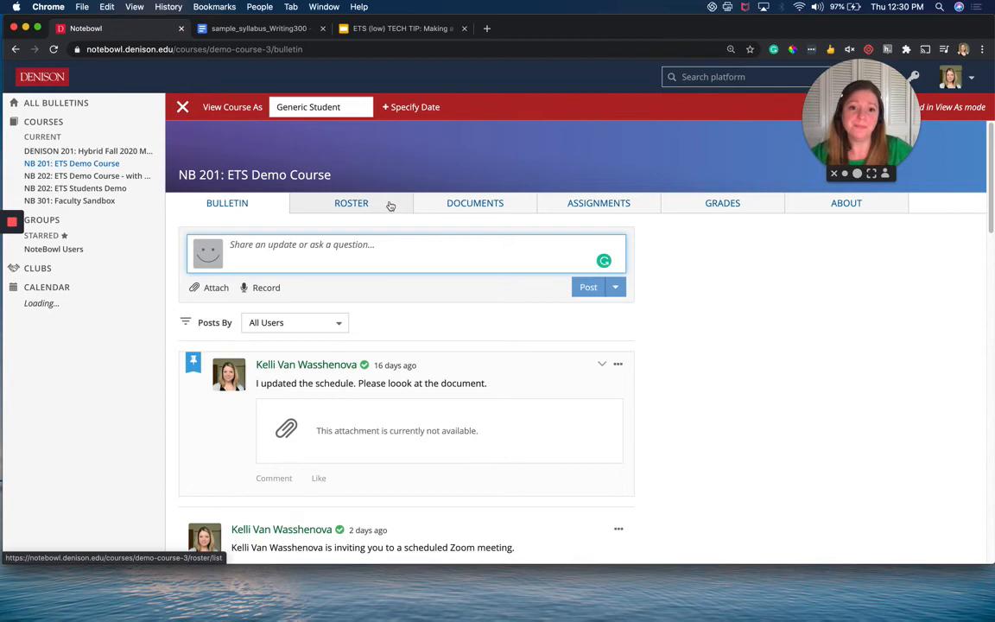
Visit the Assignments list and the Grades page, then head back to the Bulletin
click(598, 202)
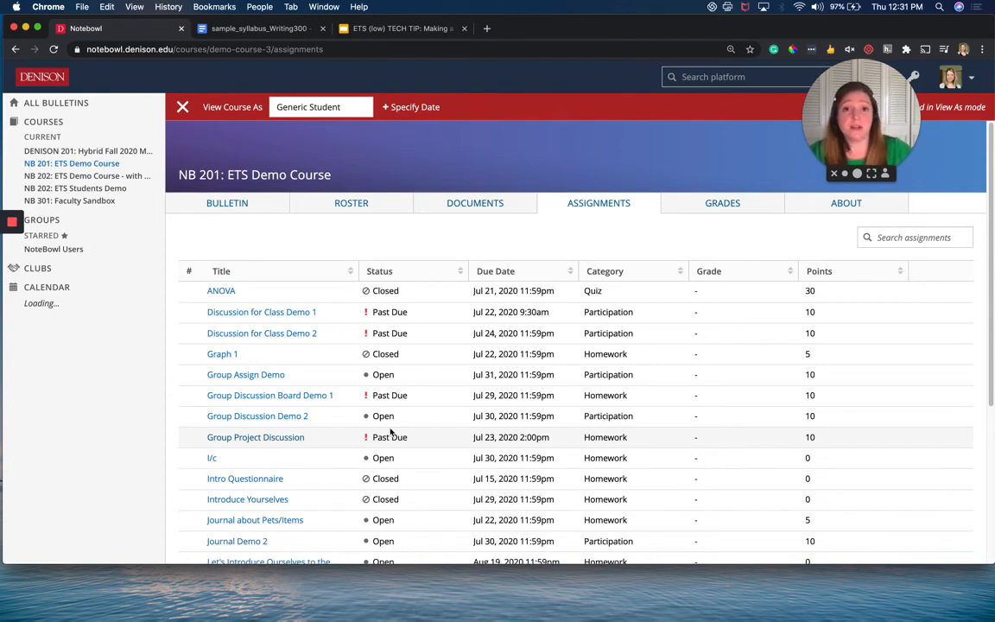
mouse_move(544, 249)
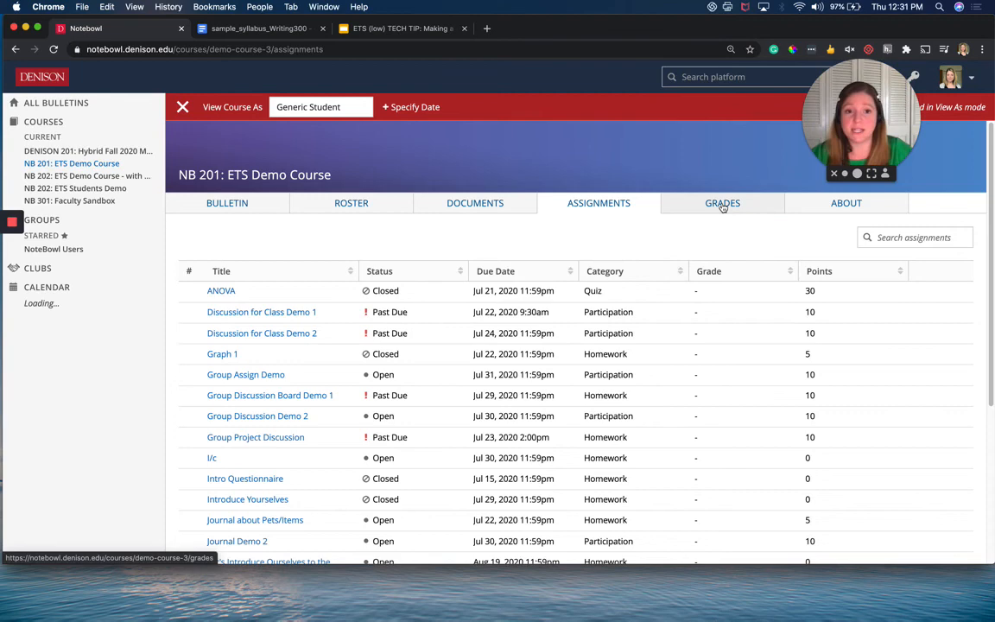
click(722, 204)
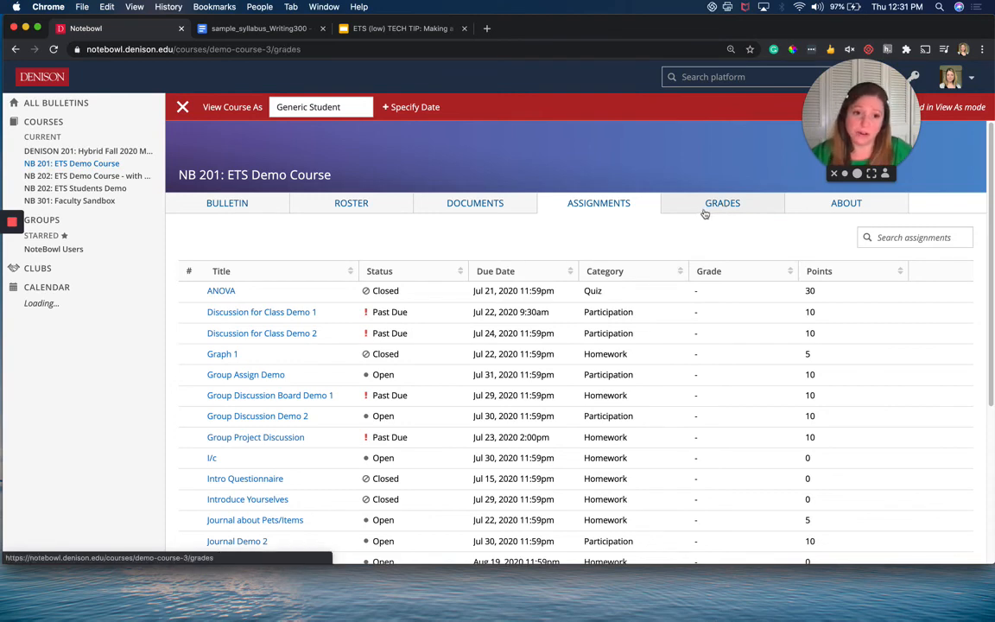
click(722, 202)
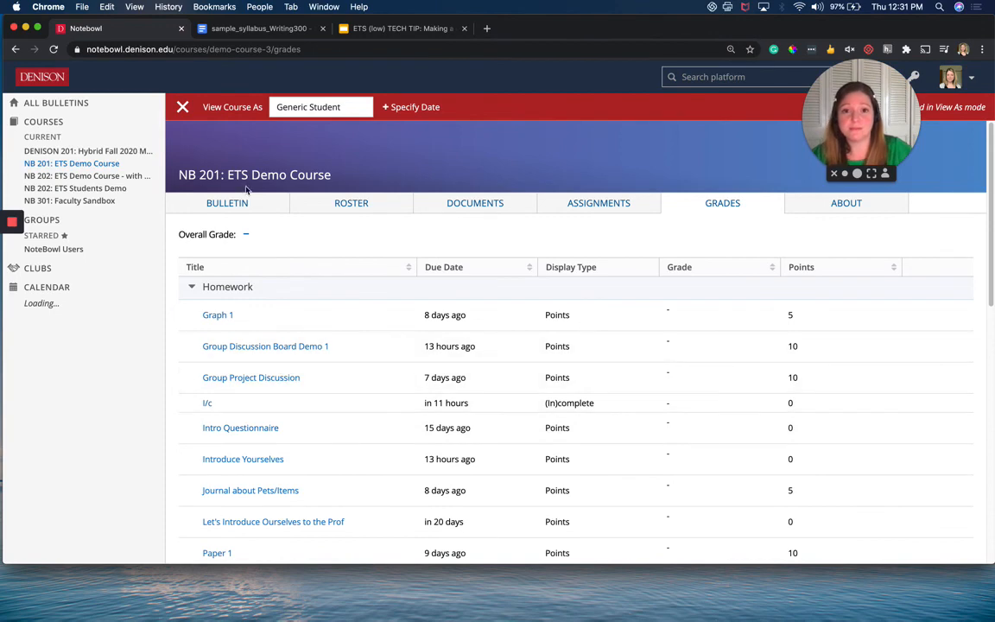
click(227, 202)
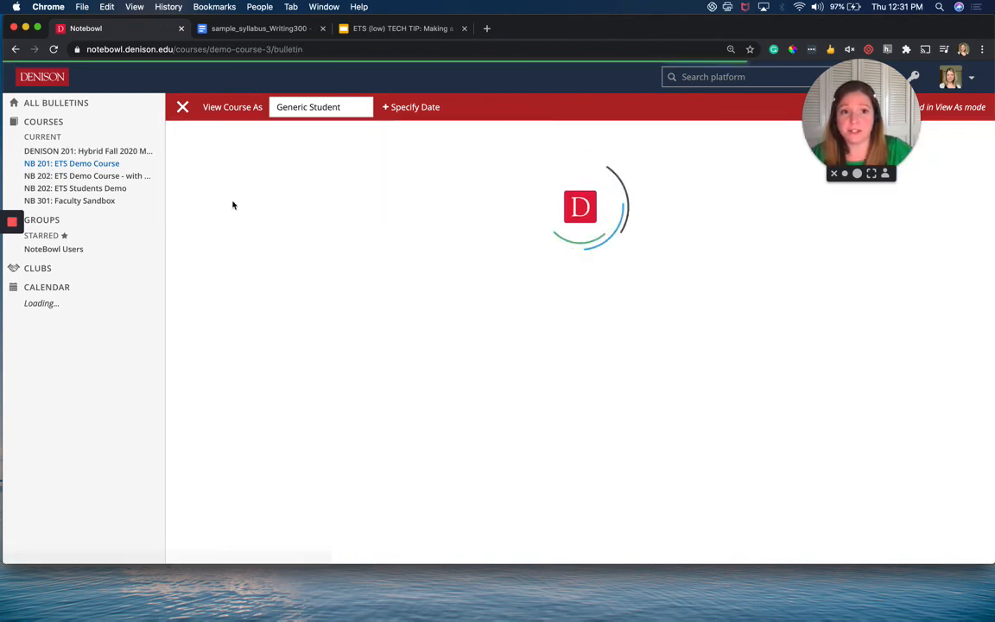